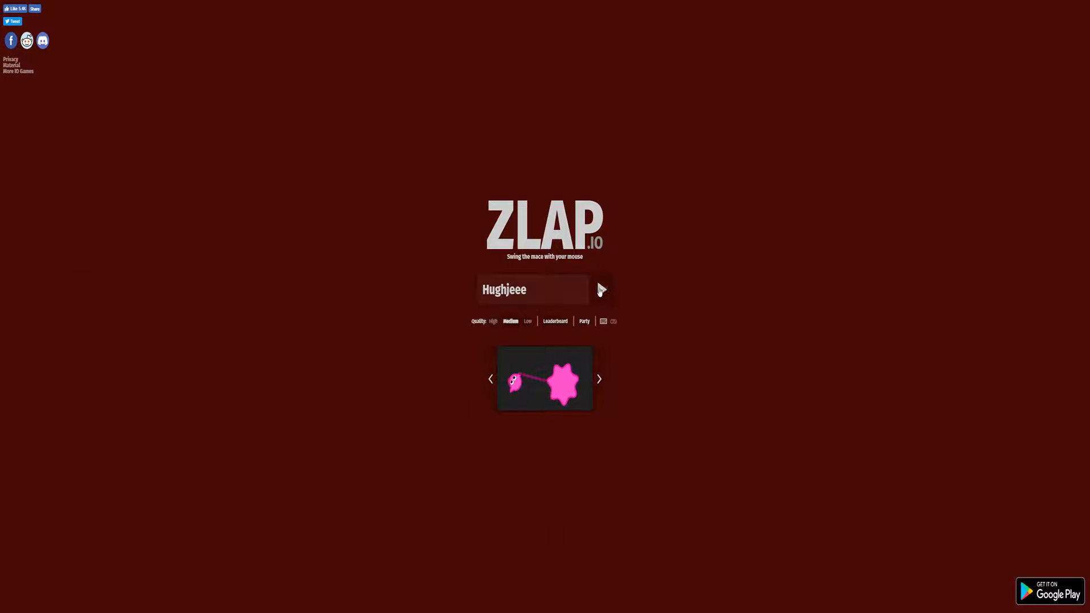
# Step: Switch the mace skin from pink to the cyan saw-blade on the start screen
pyautogui.click(602, 290)
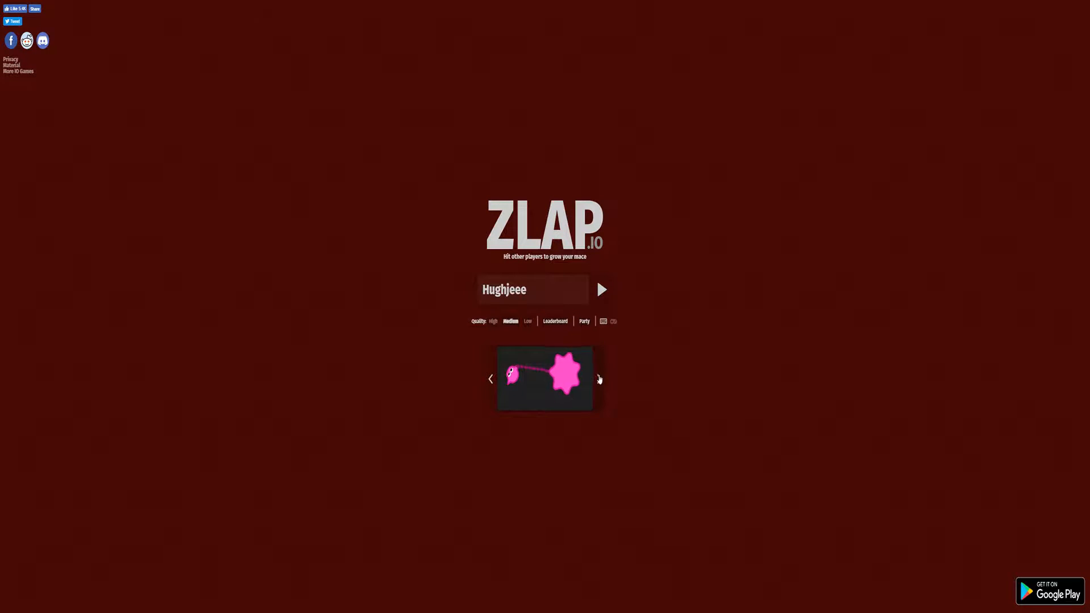
pyautogui.click(598, 379)
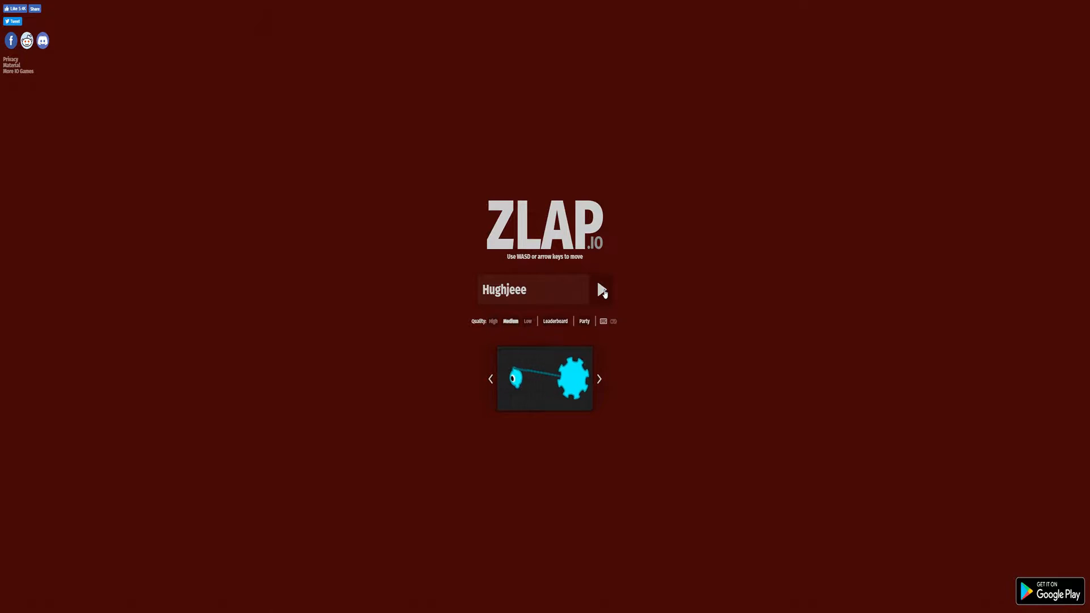
pyautogui.click(601, 290)
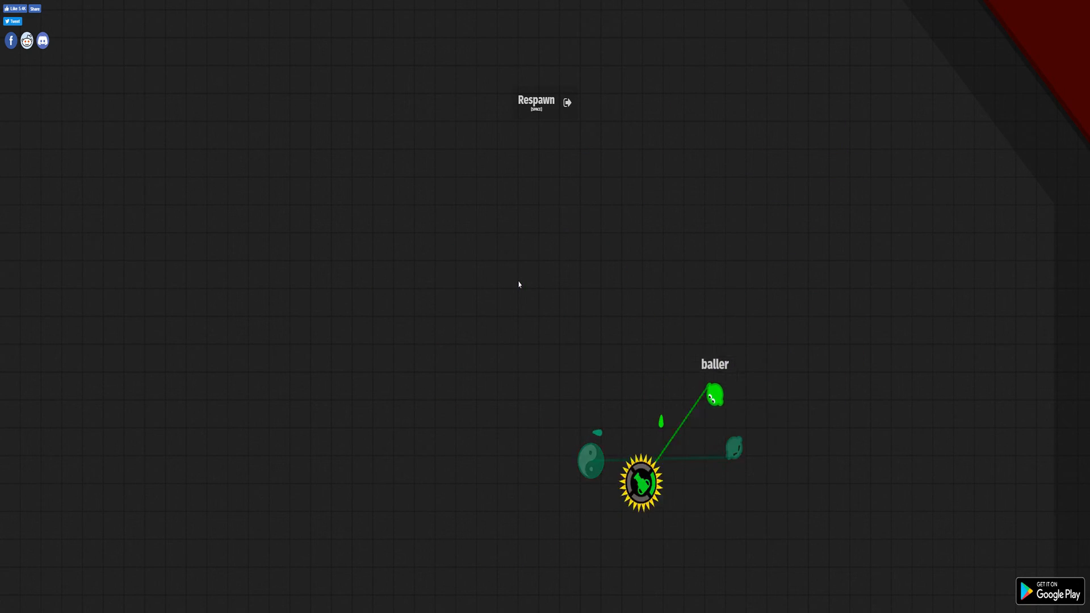
# Step: Respawn into the arena as a fresh player after being knocked out
pyautogui.click(536, 102)
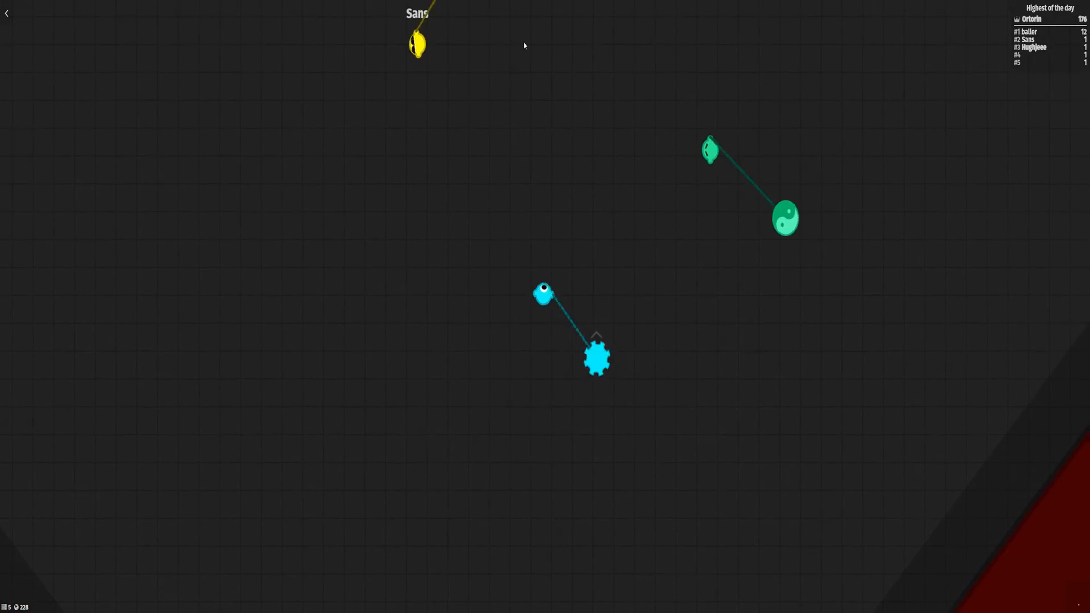